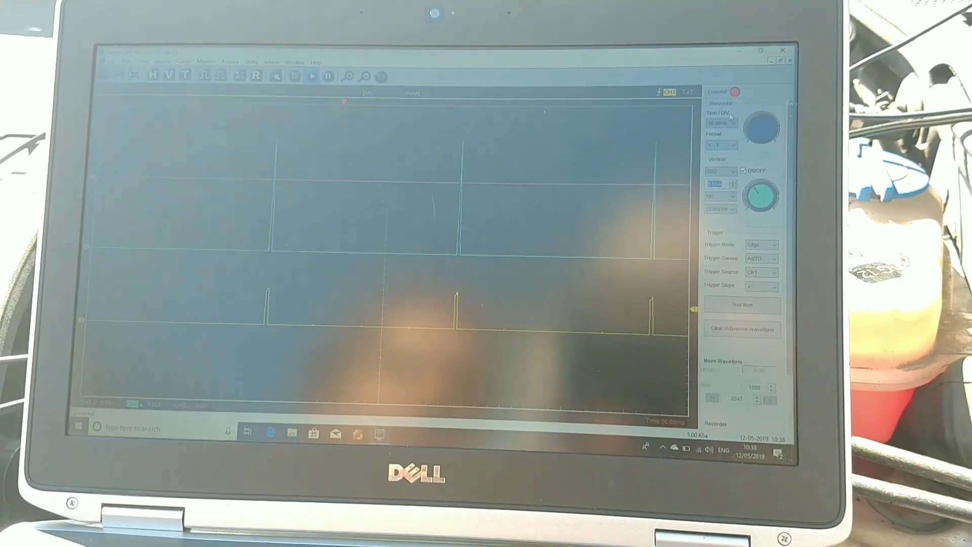
# Show the Time/DIV value list in the Horizontal panel for the two-channel spike trace
pyautogui.click(721, 132)
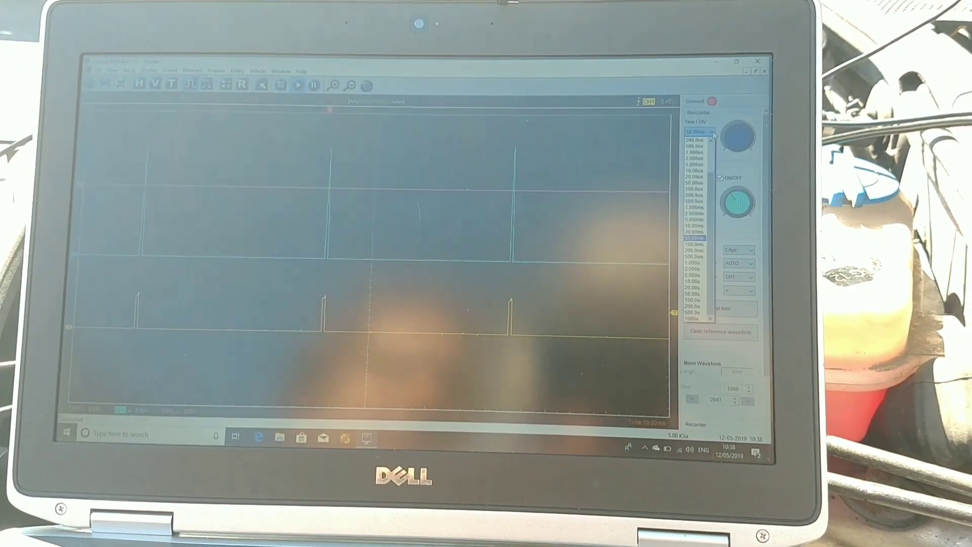